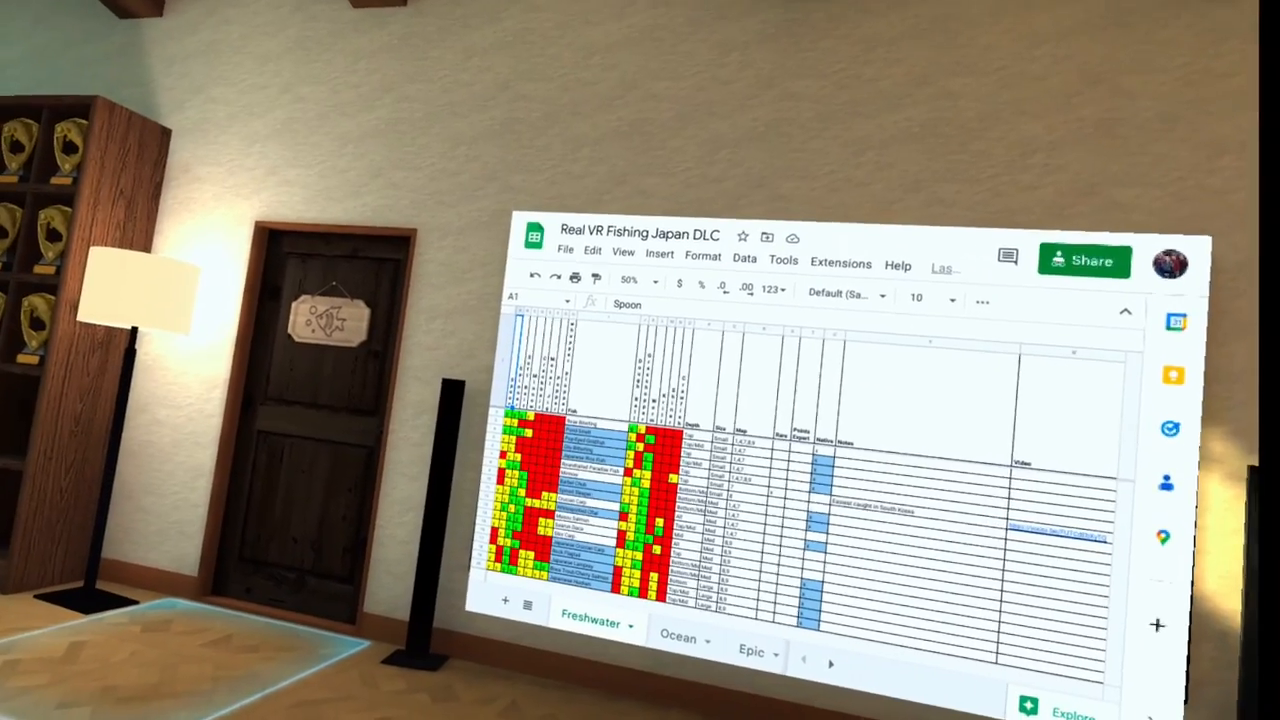
mouse_move(640, 400)
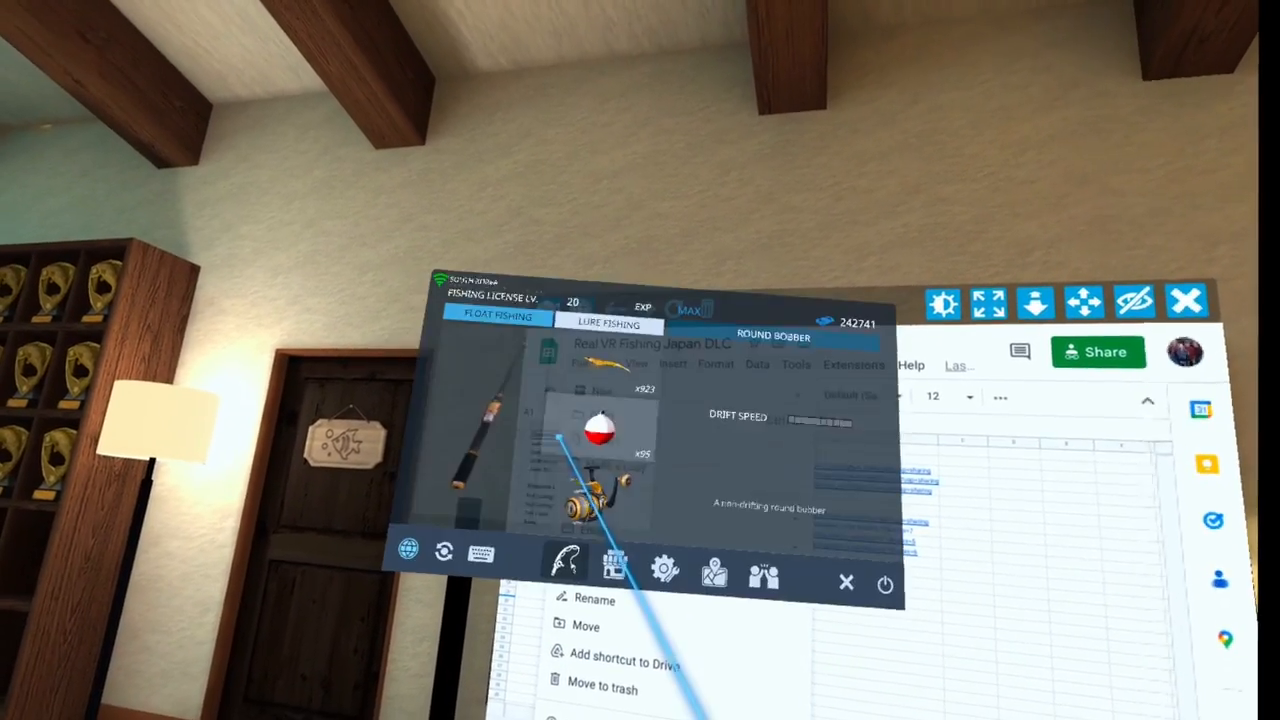
Return from the fishing spreadsheet to the Sheets home list via the Google apps grid.
left_click(846, 584)
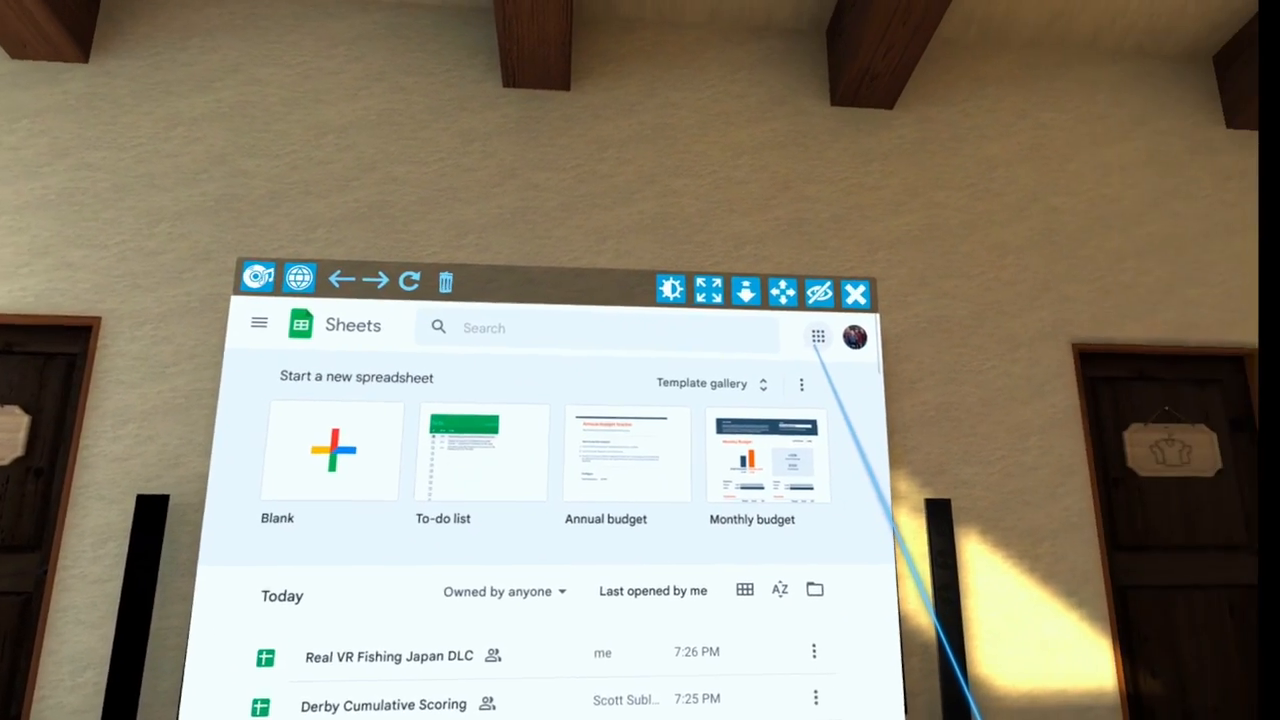
left_click(816, 336)
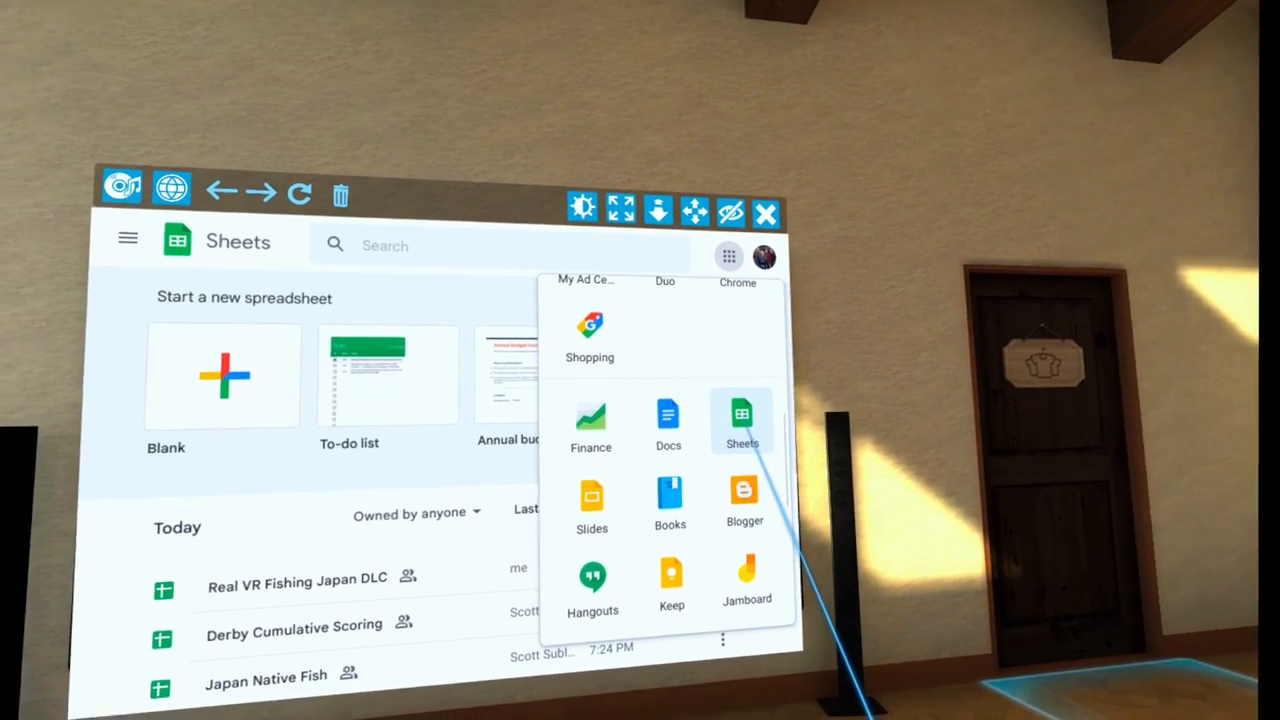
left_click(742, 414)
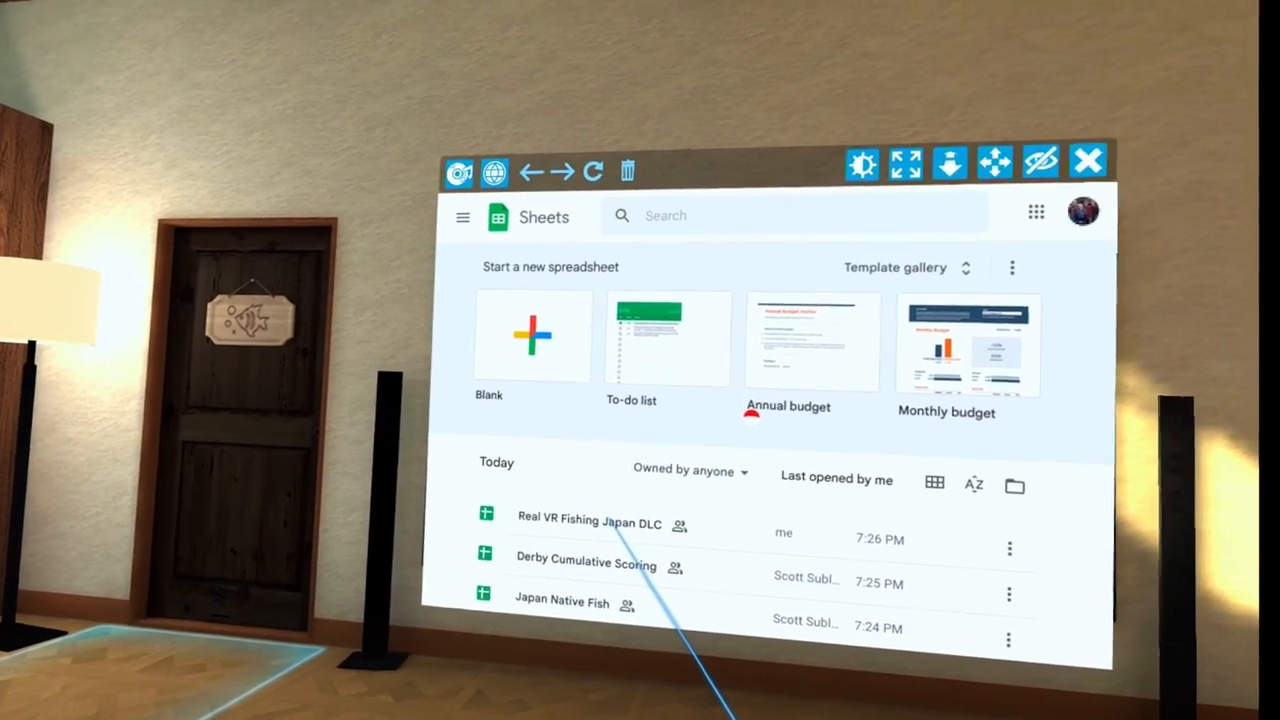
Reopen the Real VR Fishing Japan DLC spreadsheet from the Today list.
left_click(590, 524)
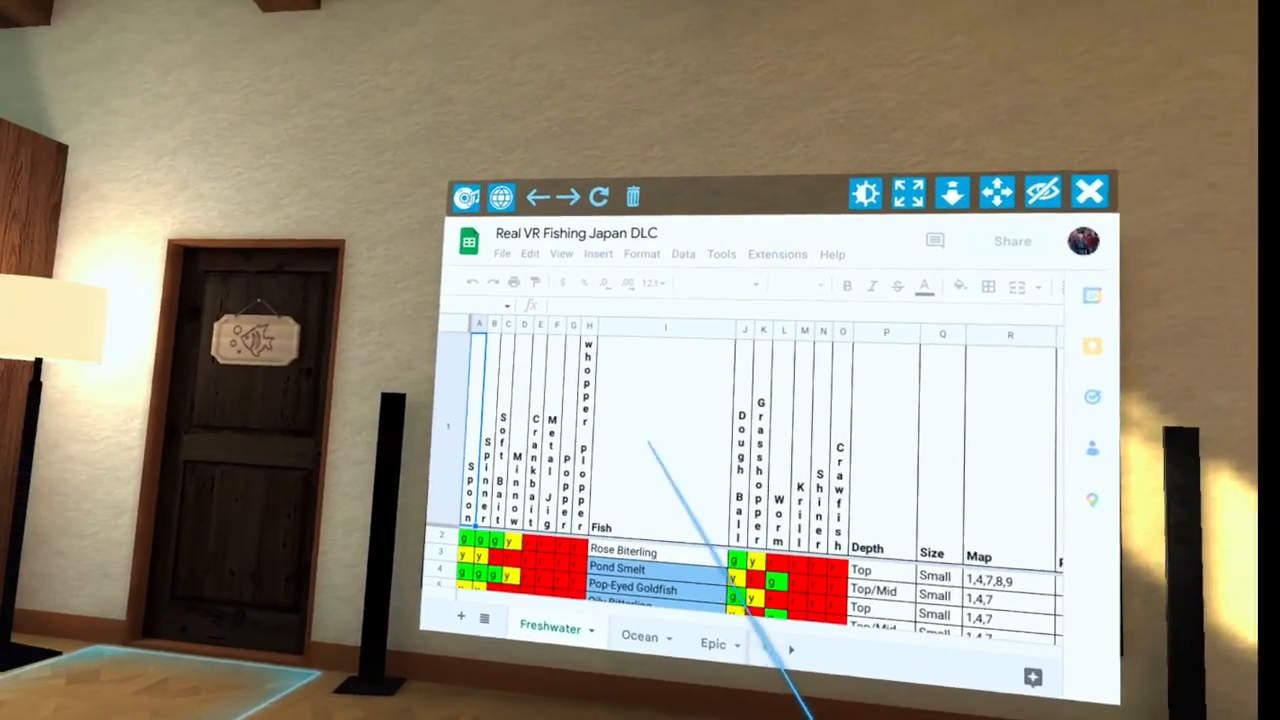
left_click(616, 332)
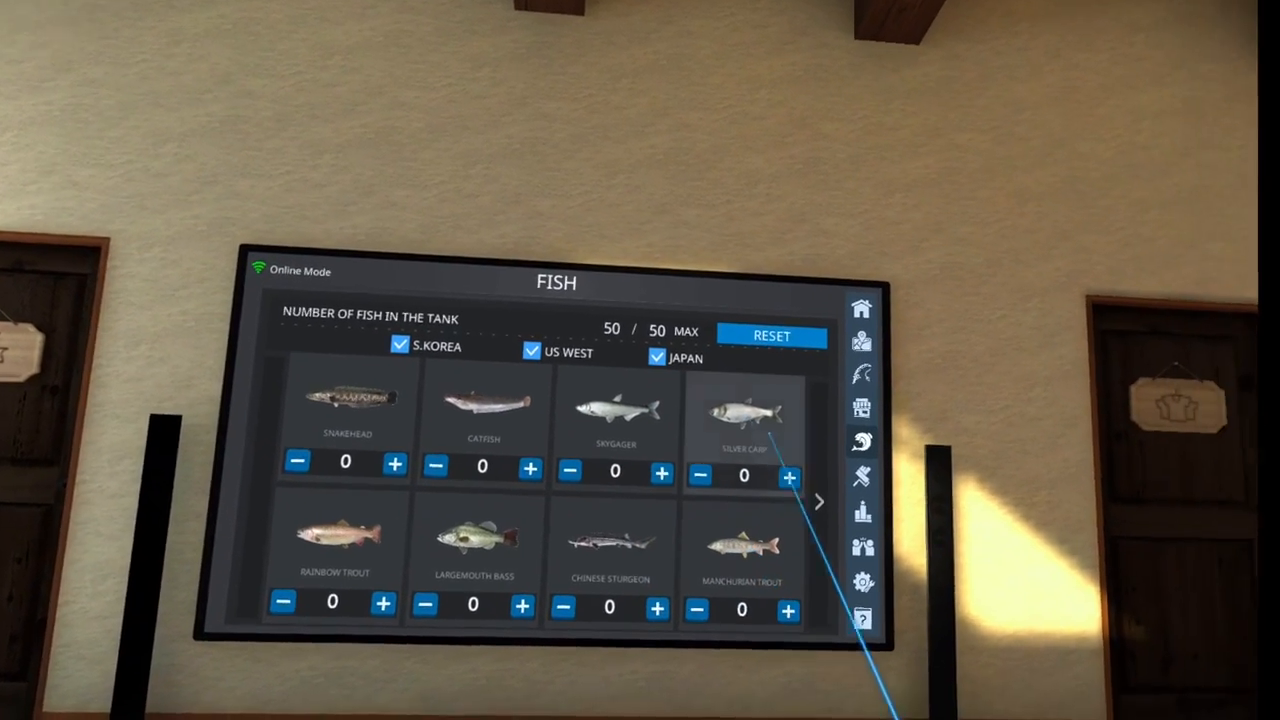
Page forward three times through the tank's species to the trout and carp pages.
left_click(820, 500)
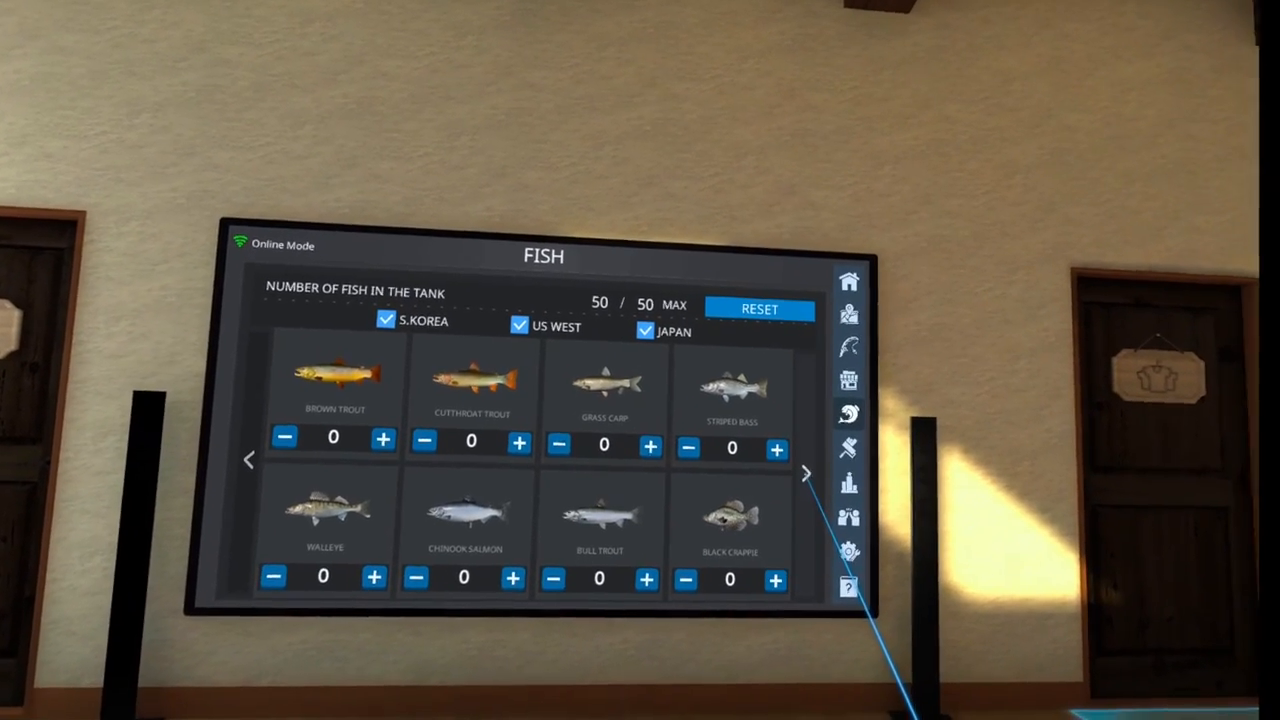
left_click(808, 472)
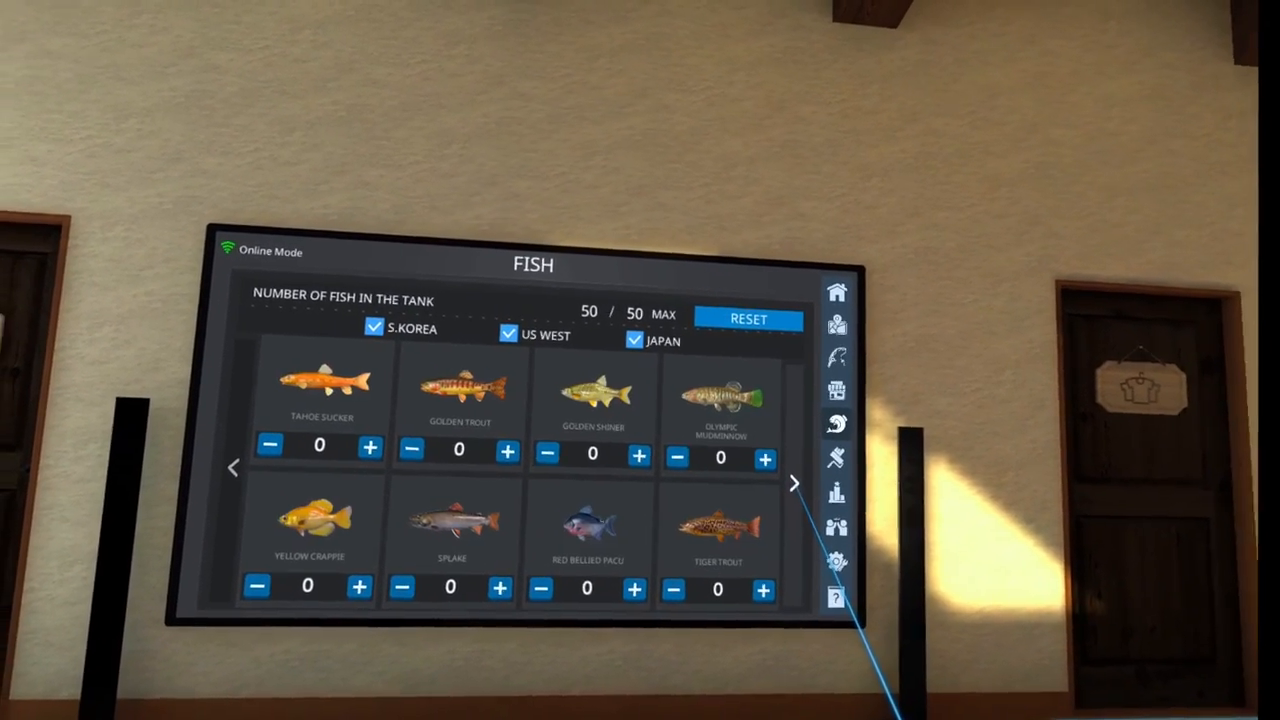
left_click(792, 484)
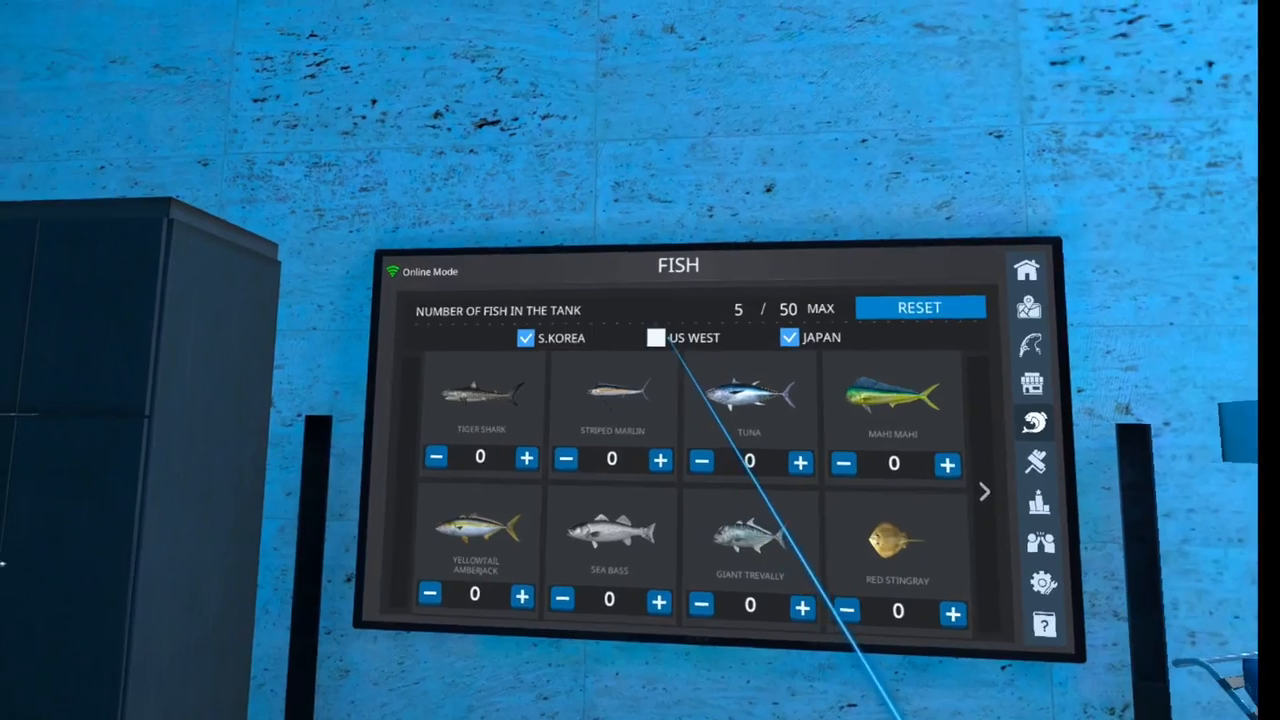
Filter the tank list to S.Korea fish only and move to its next page.
left_click(984, 492)
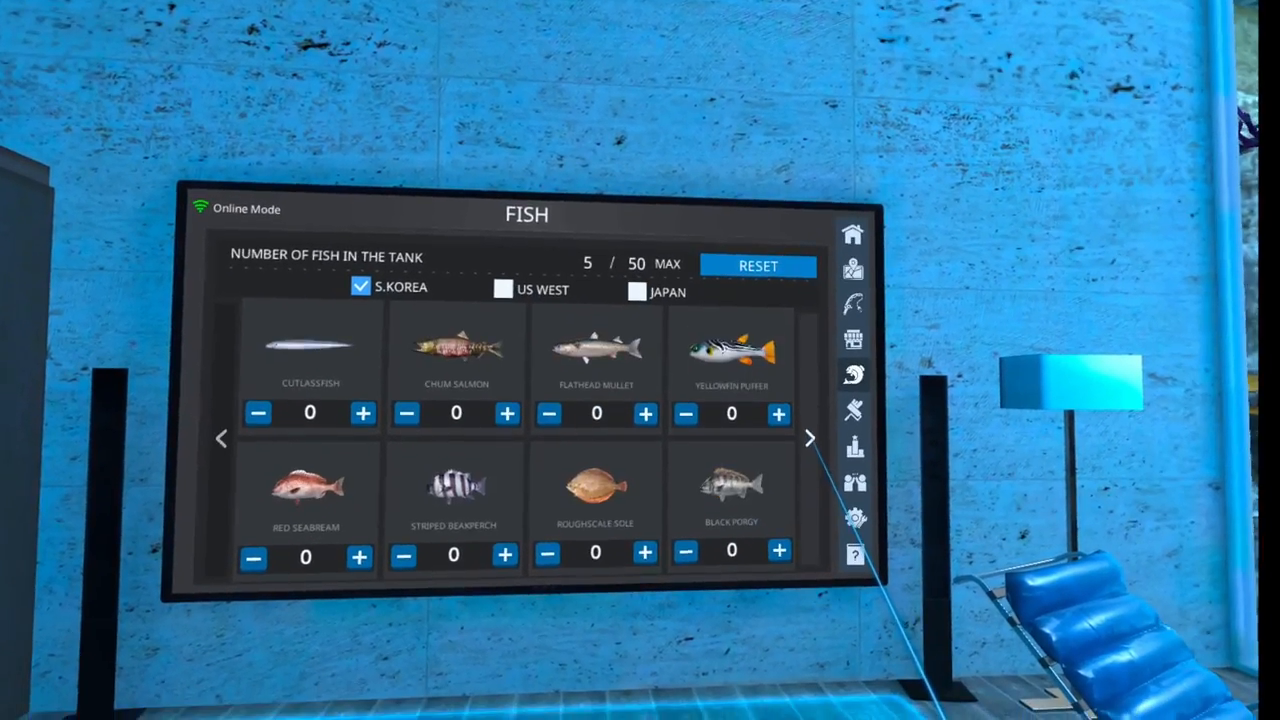
left_click(808, 438)
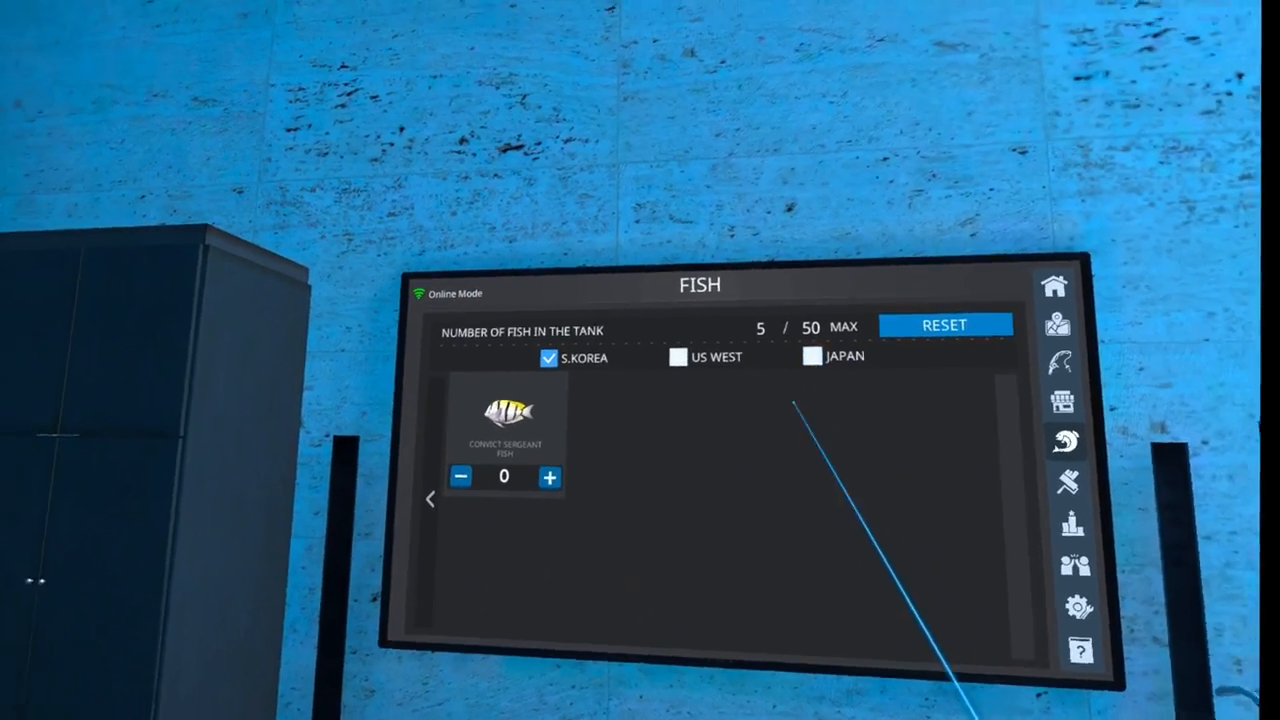
mouse_move(640, 360)
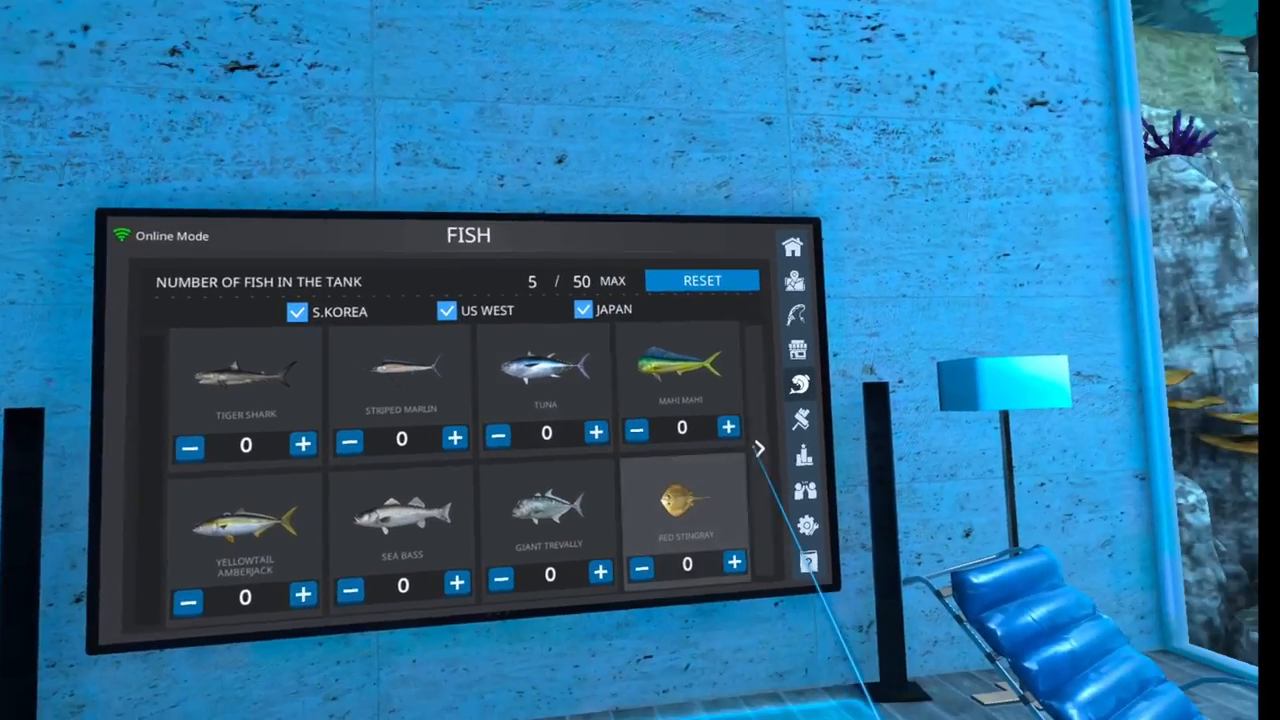
Advance three pages until the black silhouetted unknown species appear.
left_click(760, 448)
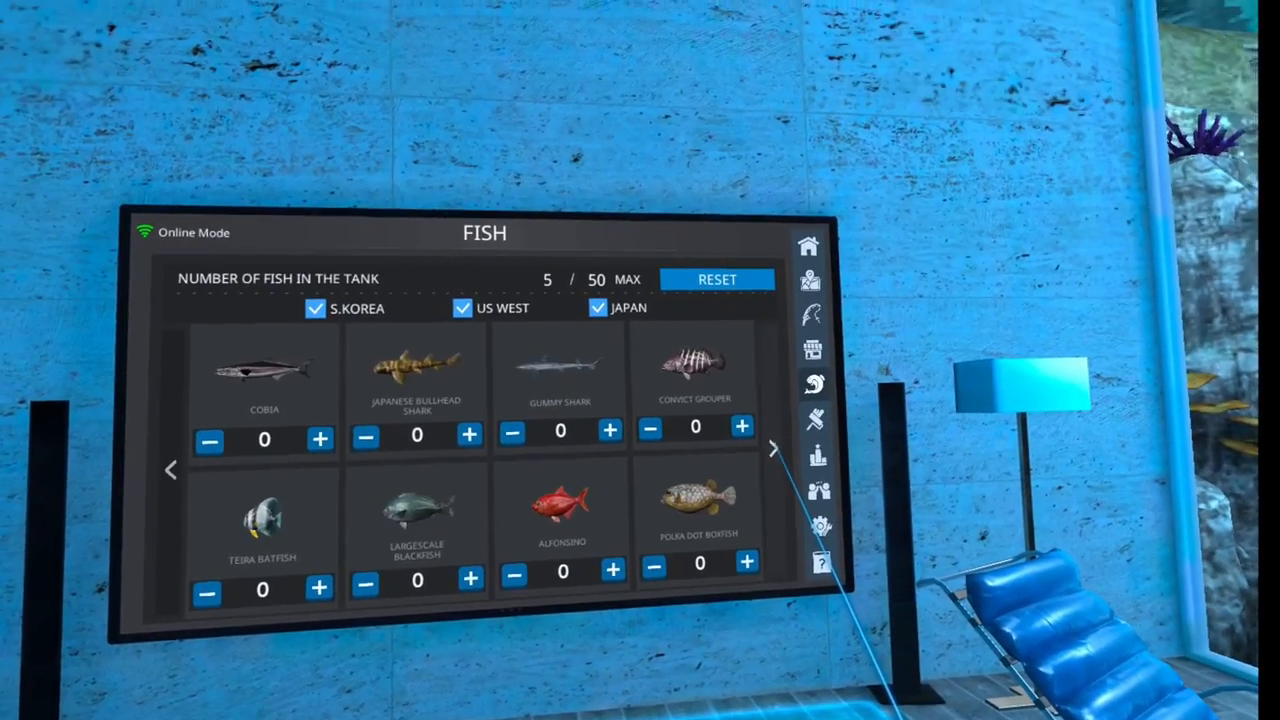
left_click(776, 448)
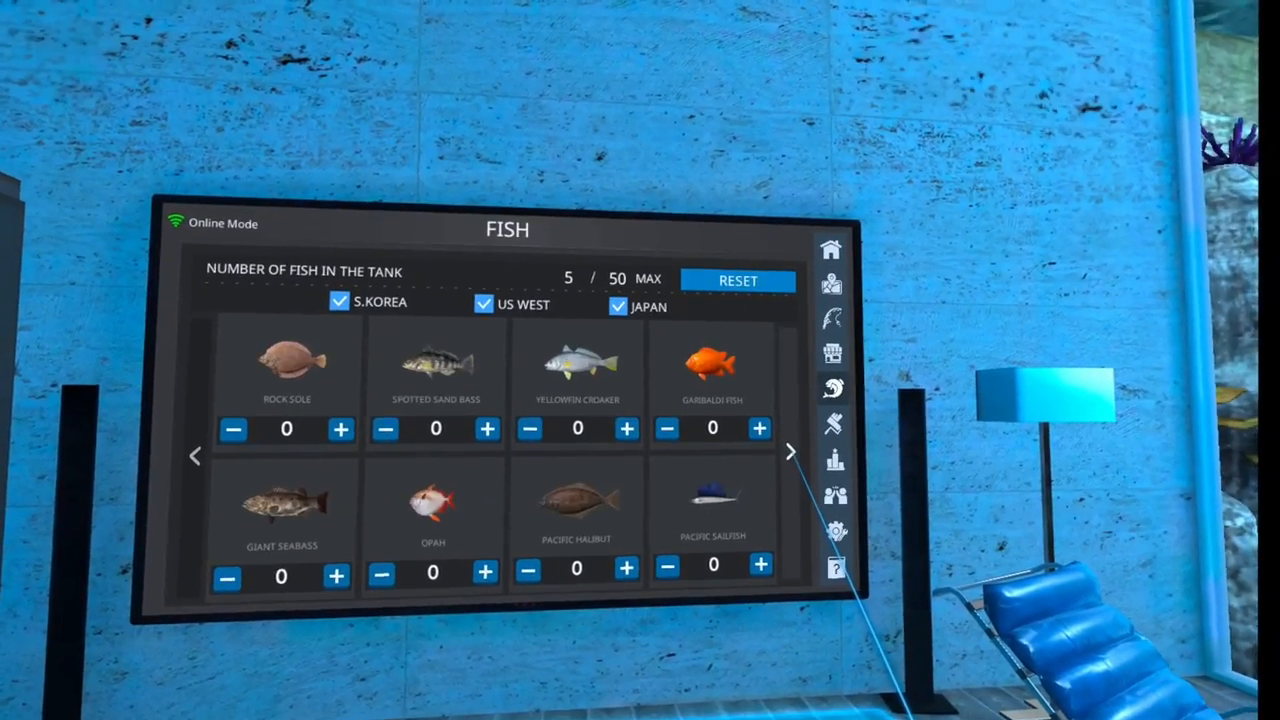
left_click(792, 452)
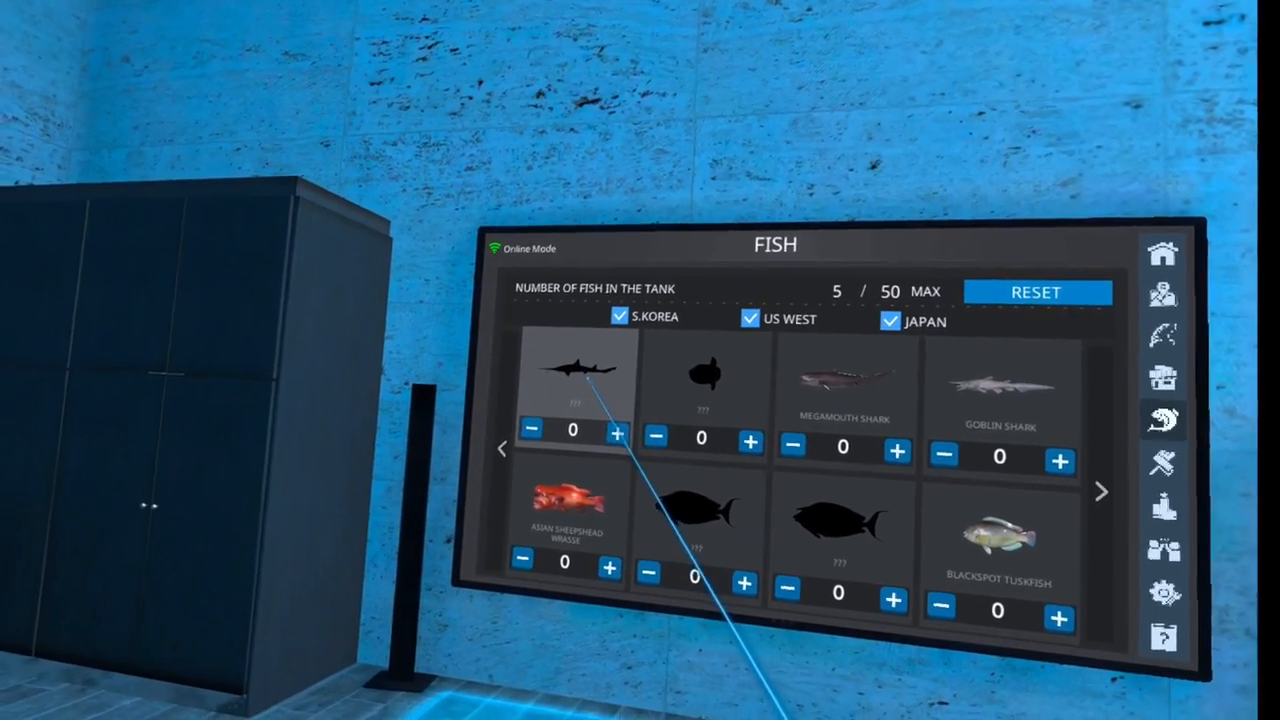
Advance two more pages into the silhouetted upcoming species.
left_click(572, 376)
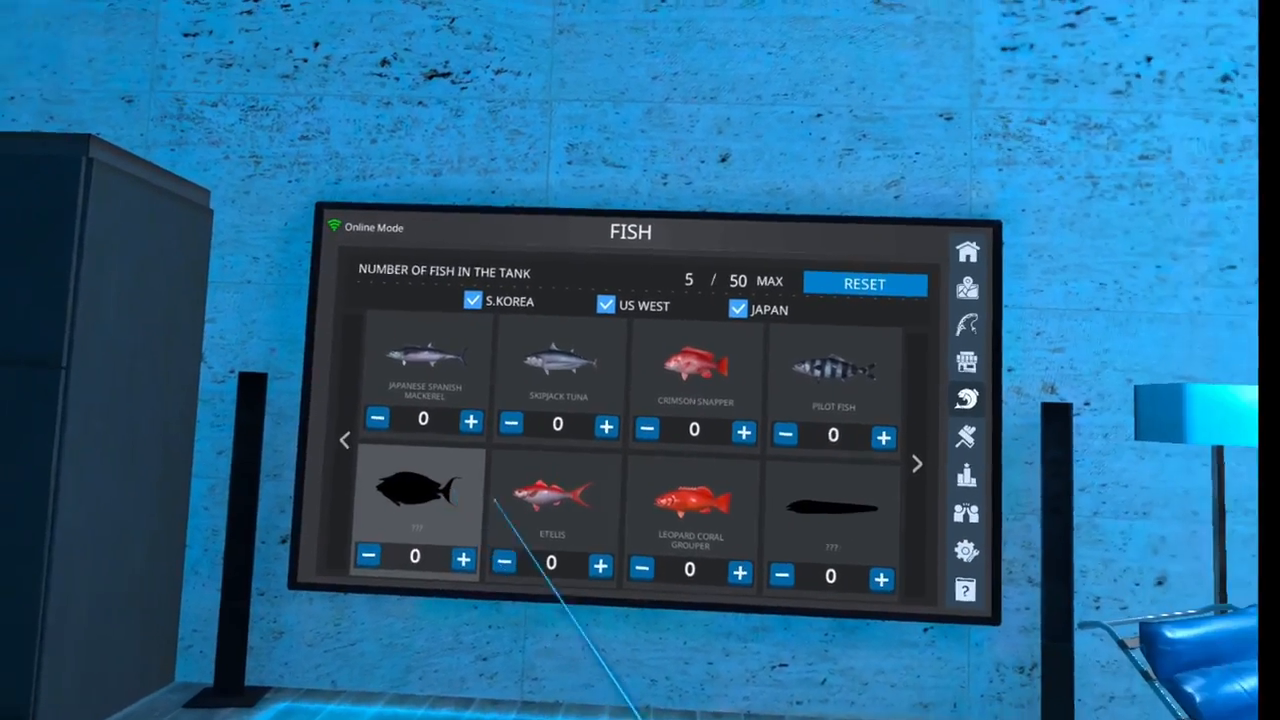
left_click(916, 464)
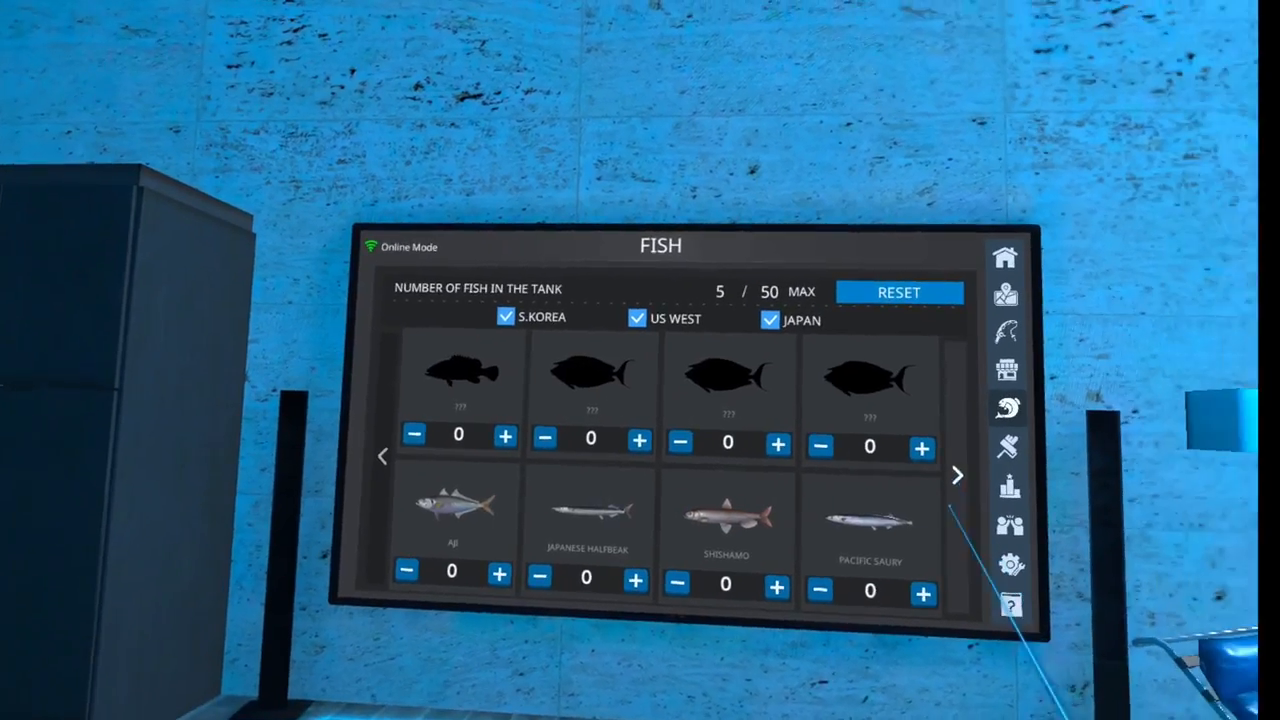